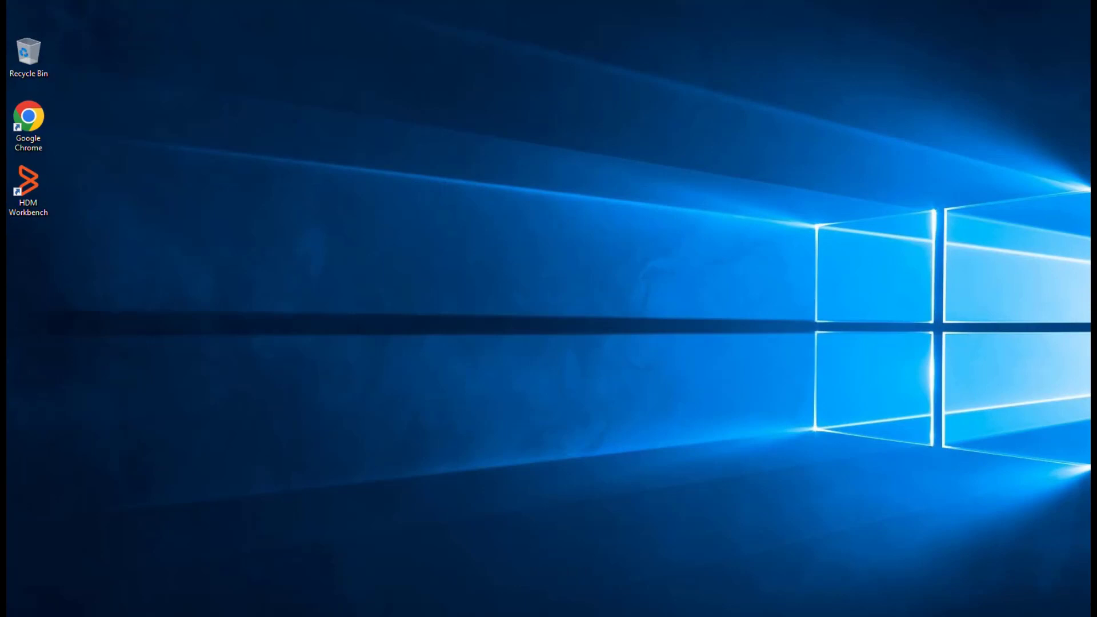
Step: Launch HDM Workbench from the desktop and view the Help migration guide, then the Systems list
double_click(27, 181)
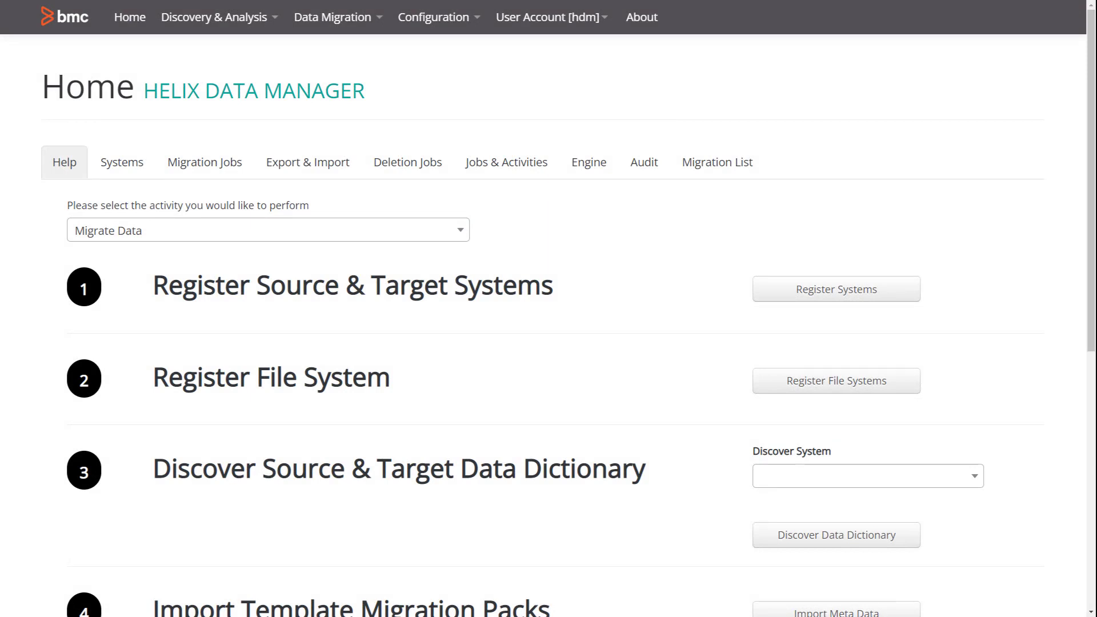
click(64, 161)
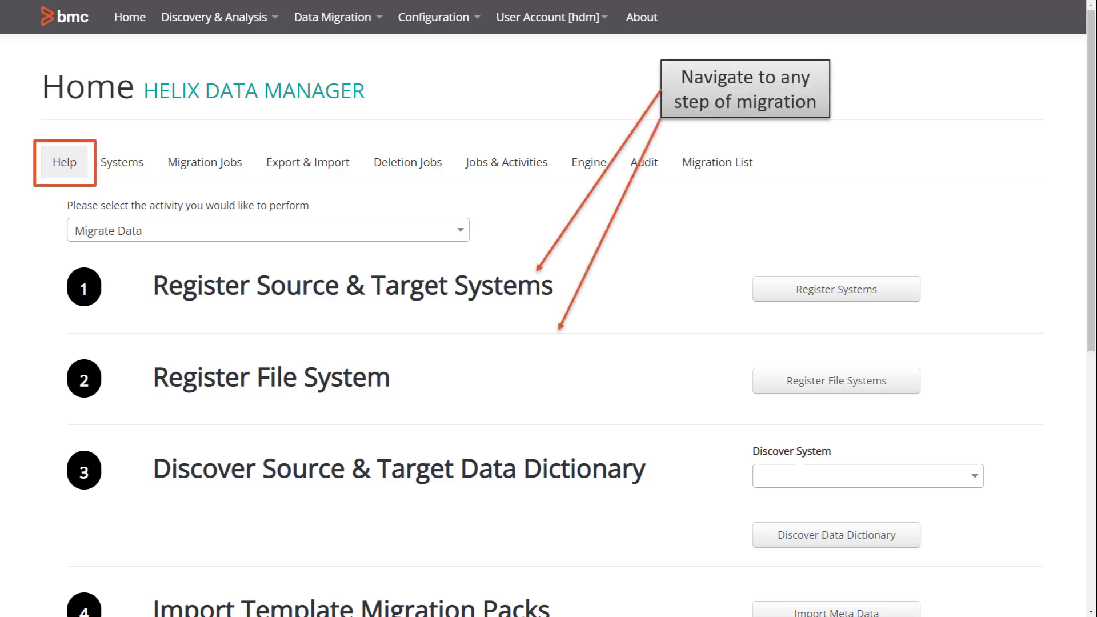
click(122, 161)
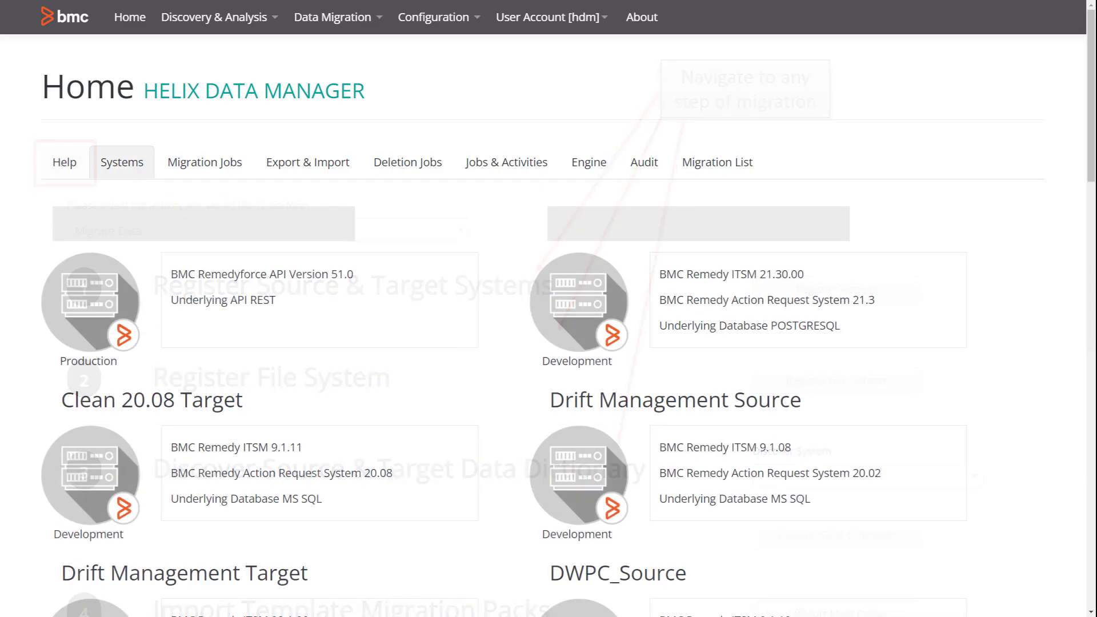
Step: Show a registered system's action menu, then view the failed Export Sql Update Template Set activity
click(122, 161)
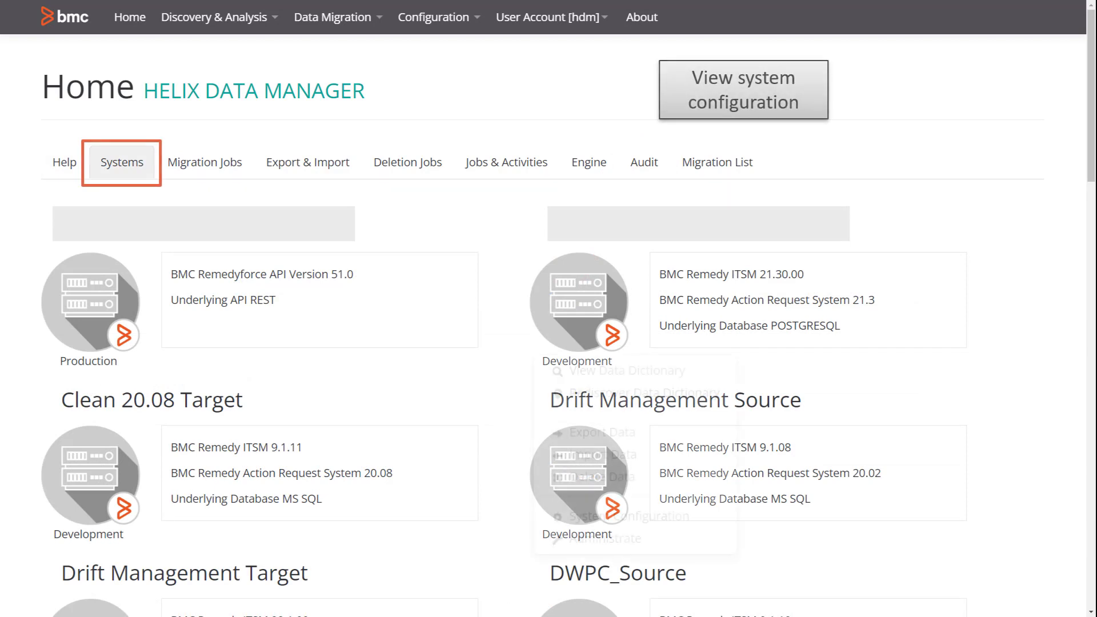
click(609, 335)
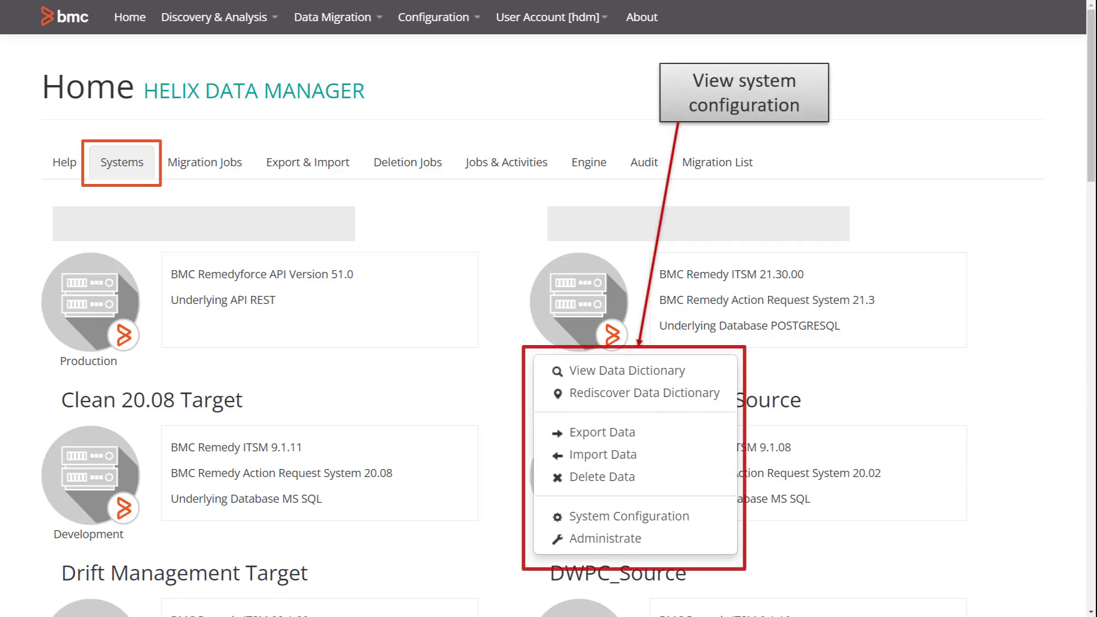
click(506, 161)
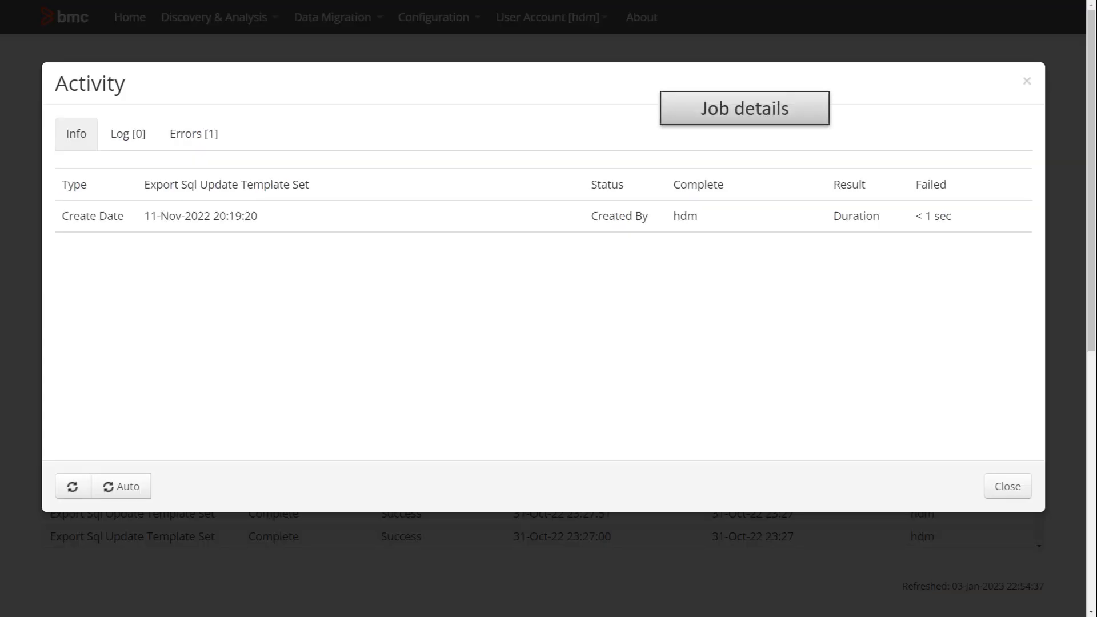
Step: Close the Activity details to reach the Engine page for engine 172.20.13.173
click(1005, 486)
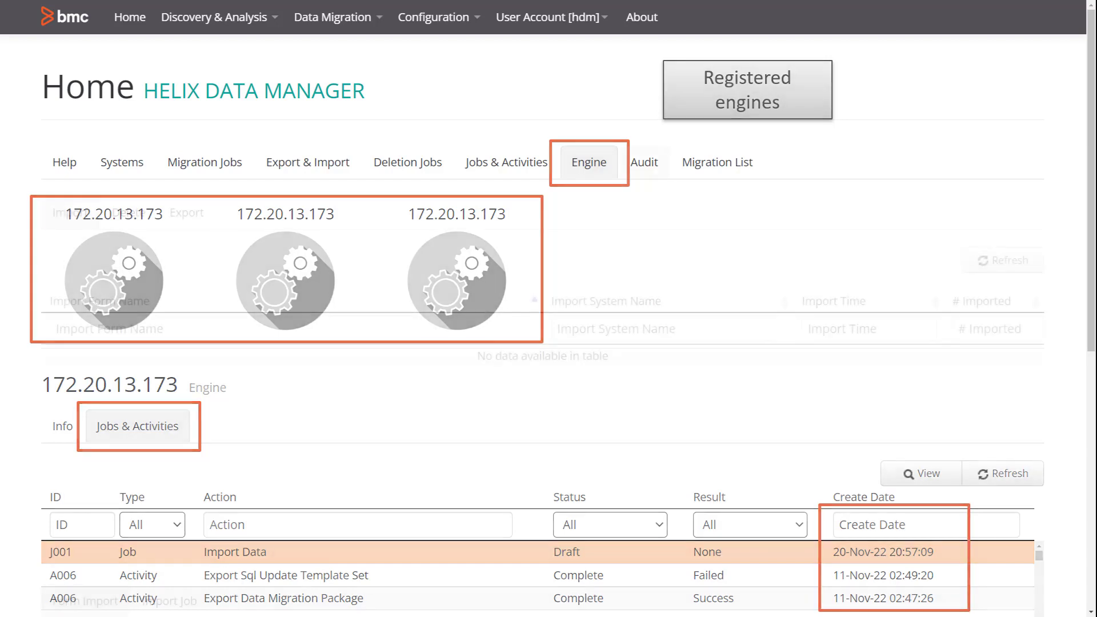
Step: View the Audit and Migration List pages, then show the Discovery & Analysis menu options
click(642, 161)
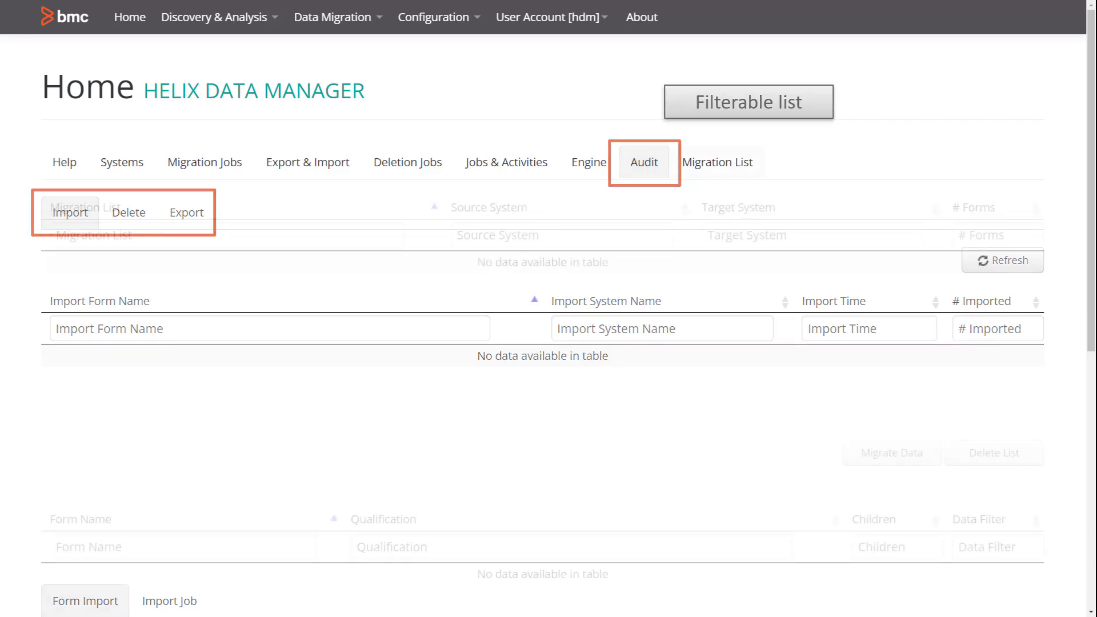
click(716, 161)
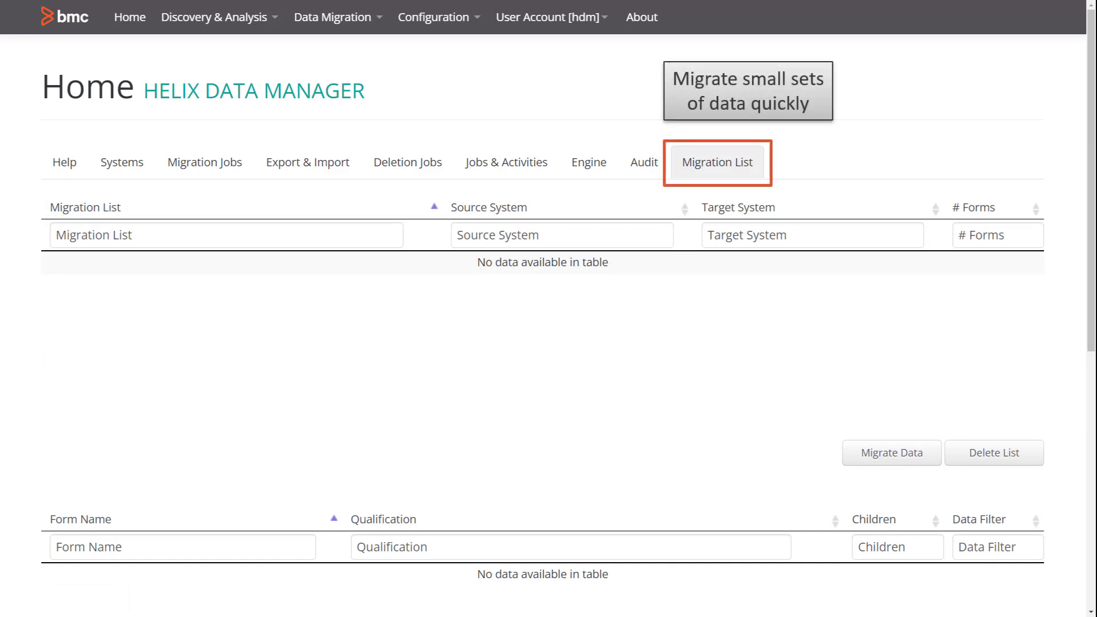
click(214, 17)
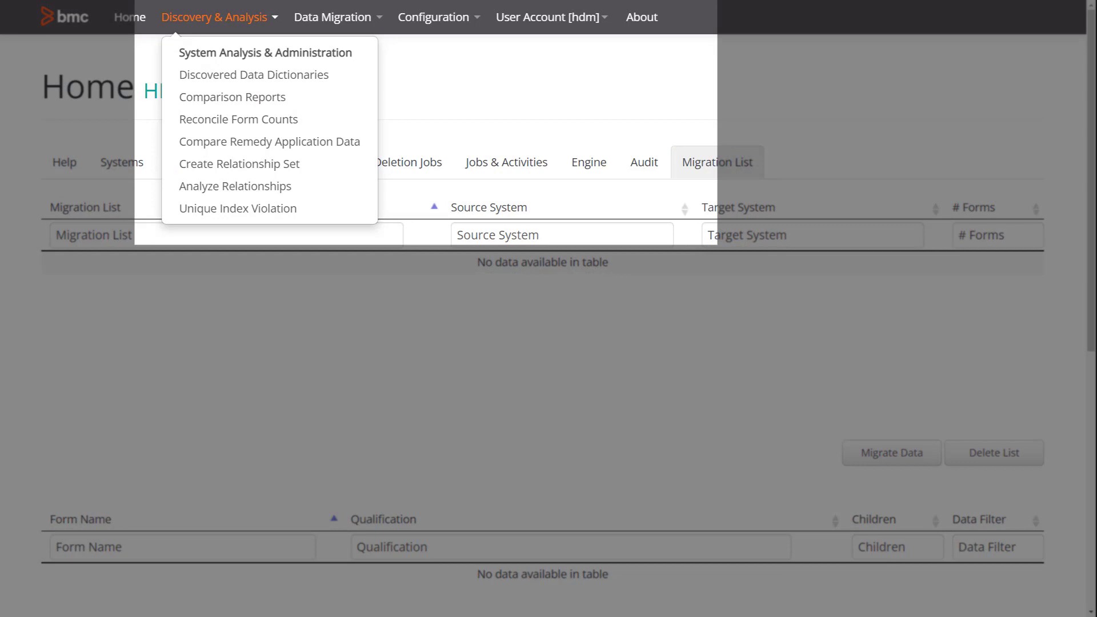
mouse_move(263, 53)
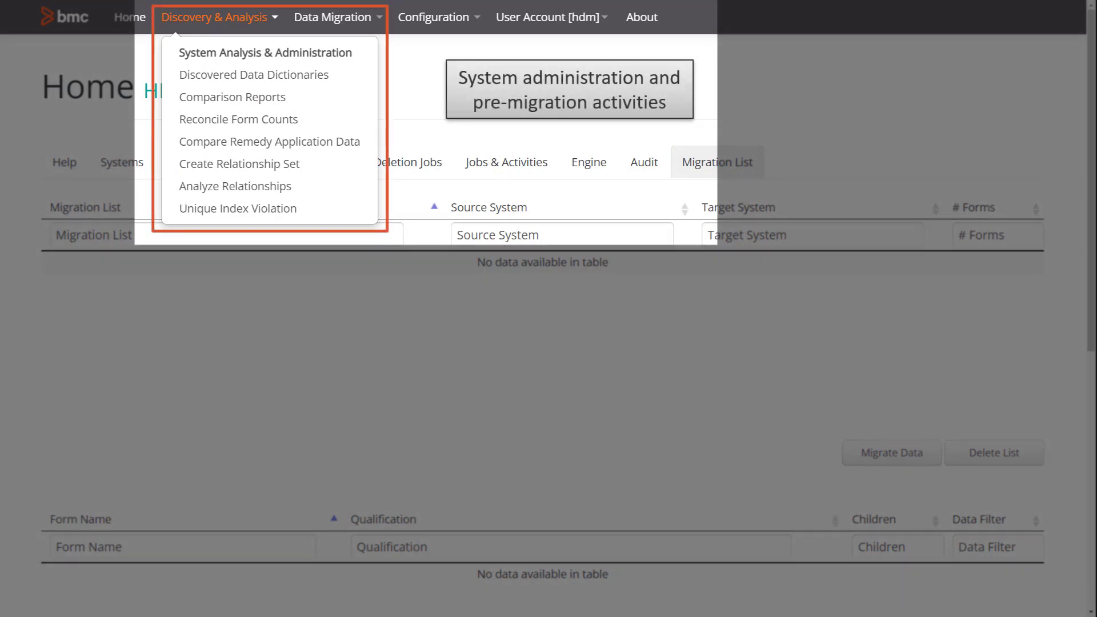
Step: Show the Data Migration, Configuration and User Account [hdm] menus with Preferences and Logout
click(333, 17)
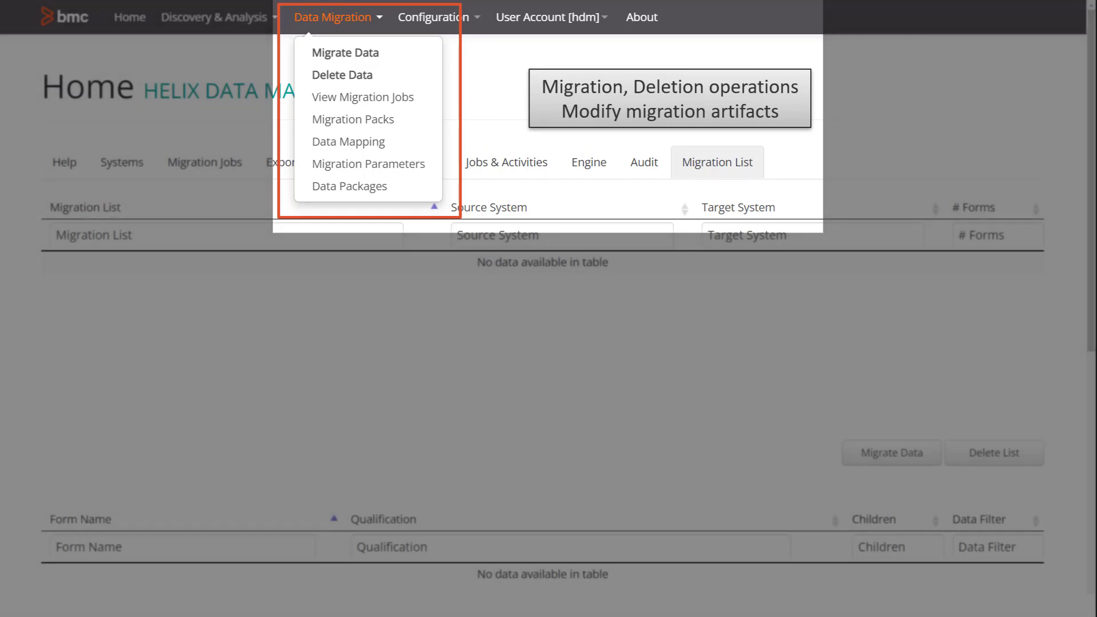
click(434, 17)
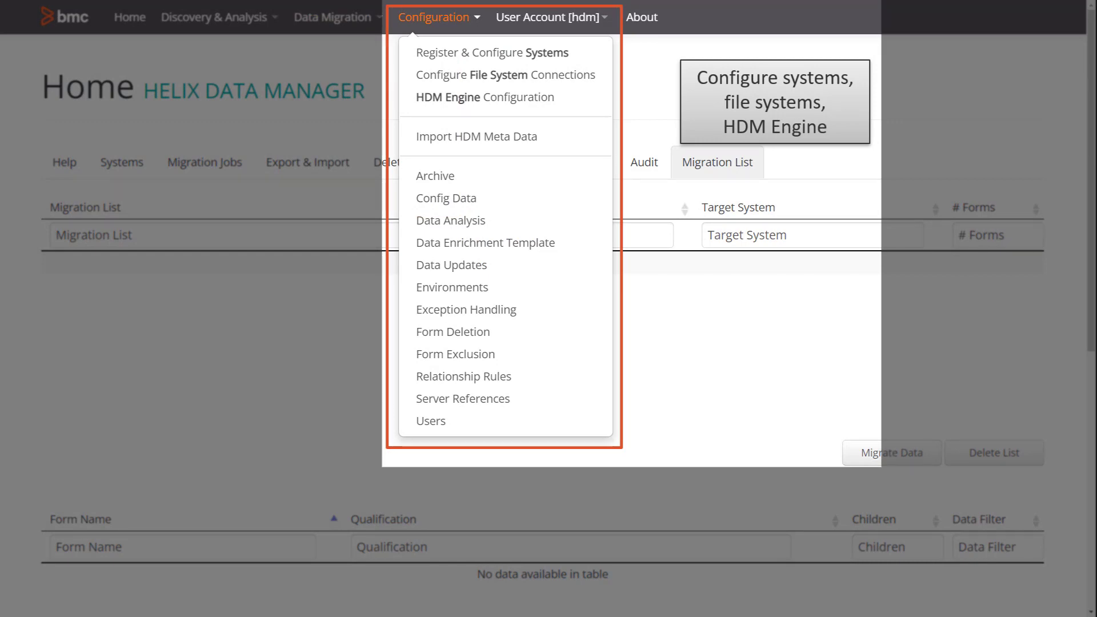
click(548, 18)
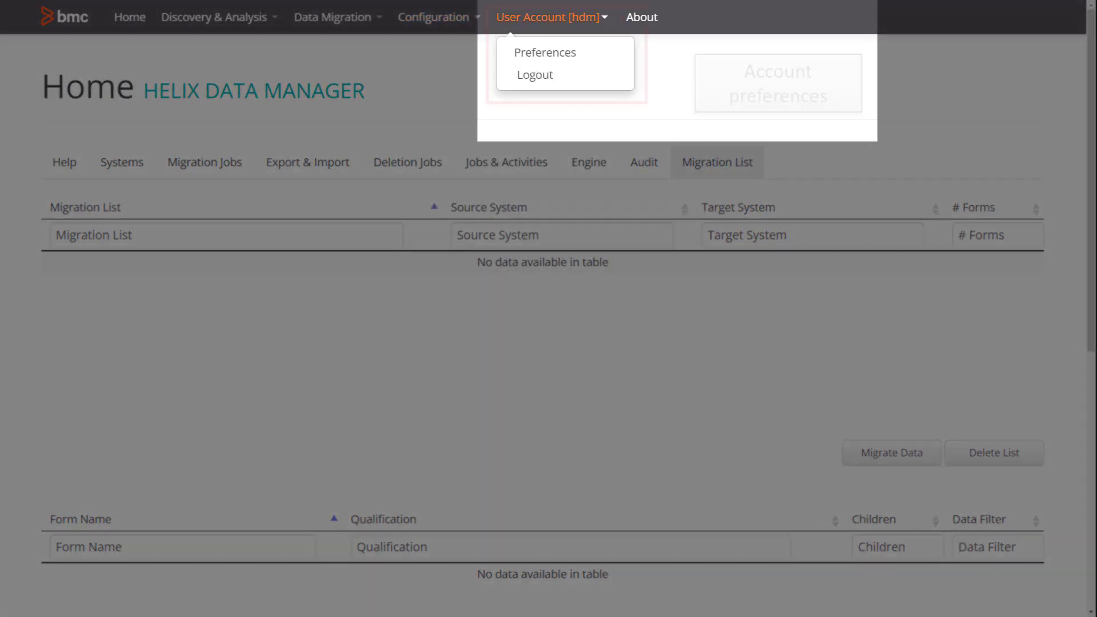